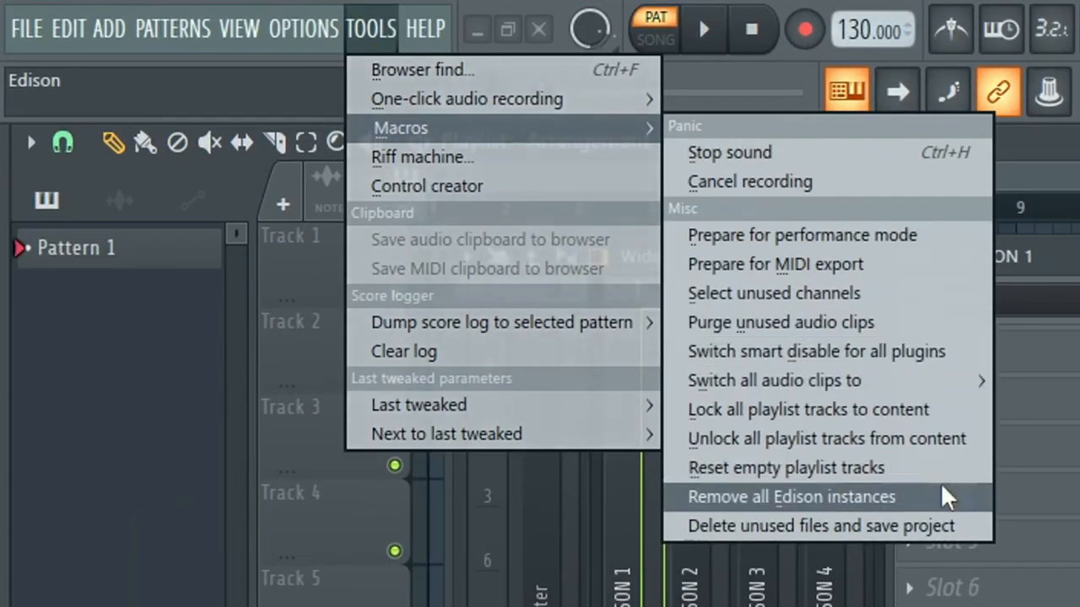
Run the 'Remove all Edison instances' macro and confirm with Yes.
{"action": "left_click", "coordinate": [790, 497]}
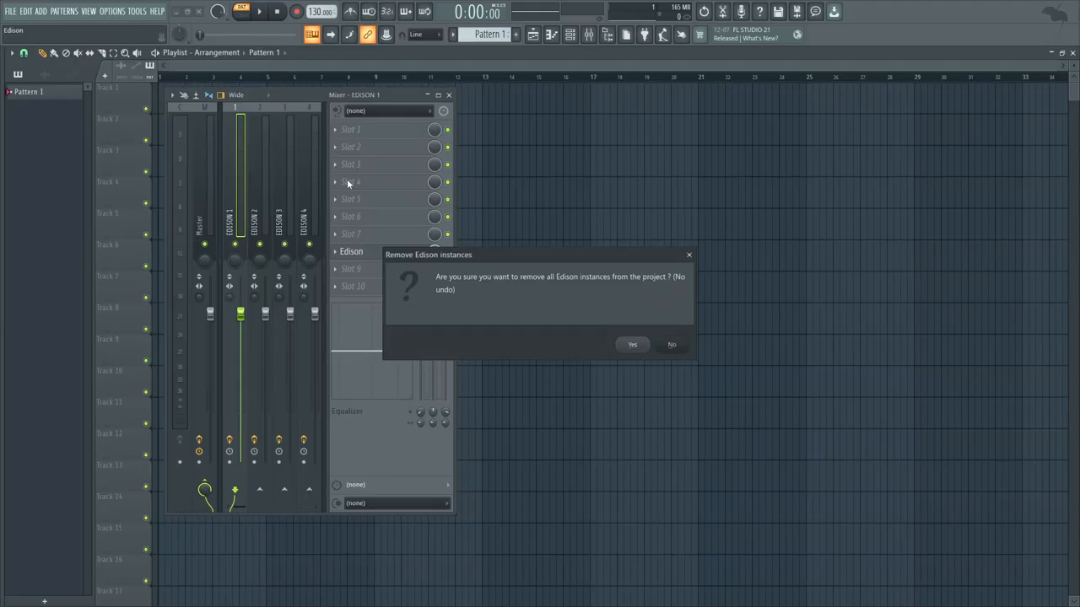
{"action": "mouse_move", "coordinate": [558, 306]}
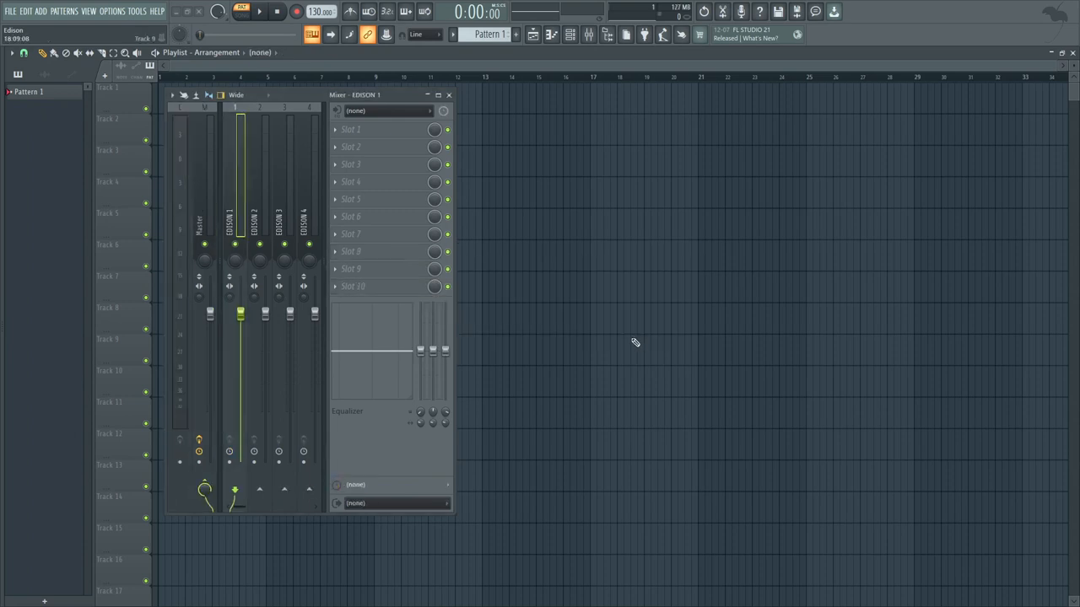
{"action": "left_click", "coordinate": [304, 215]}
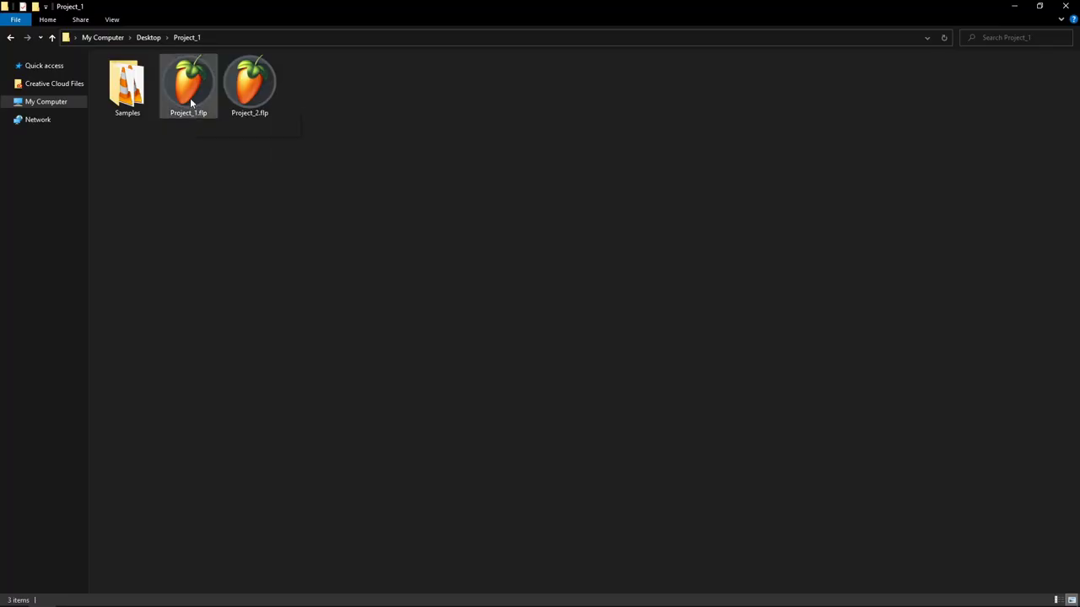
Select Project_1.flp (29.5 MB) and then Project_2.flp (111 KB) to compare sizes.
{"action": "left_click", "coordinate": [188, 84]}
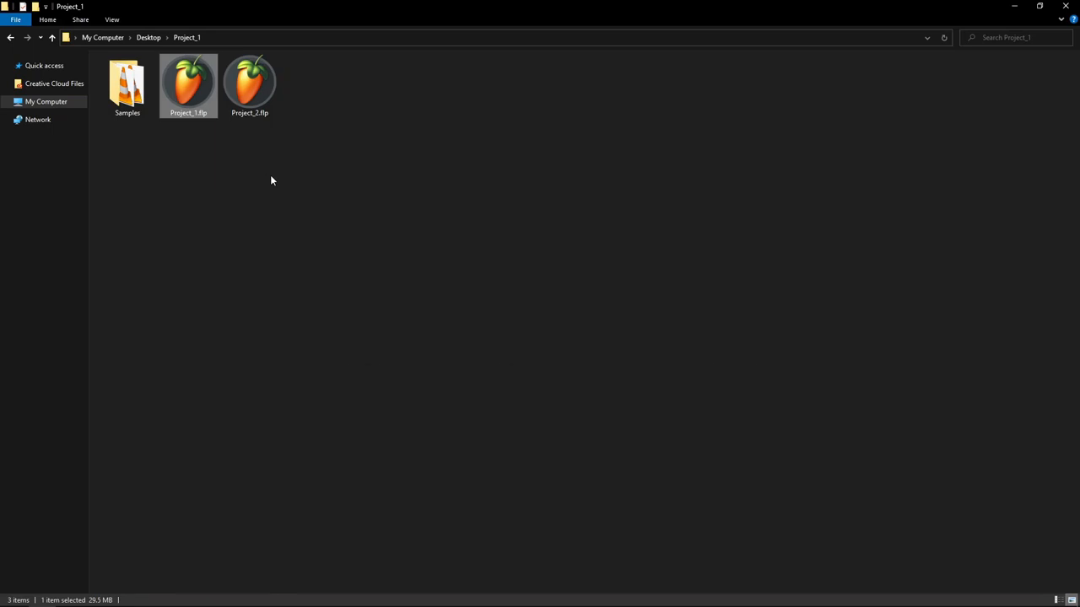
{"action": "left_click", "coordinate": [250, 84]}
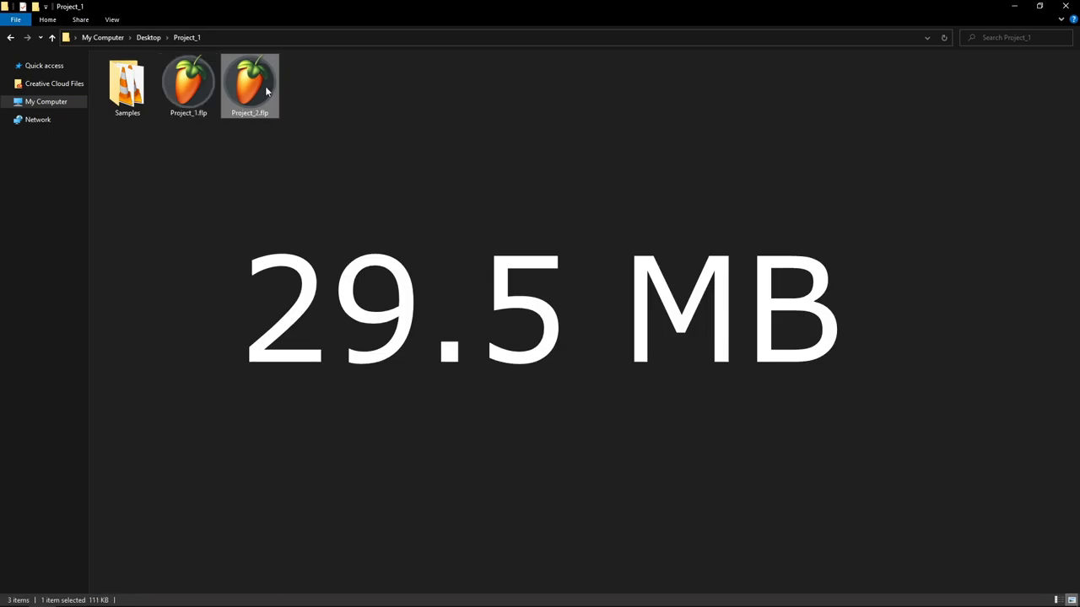